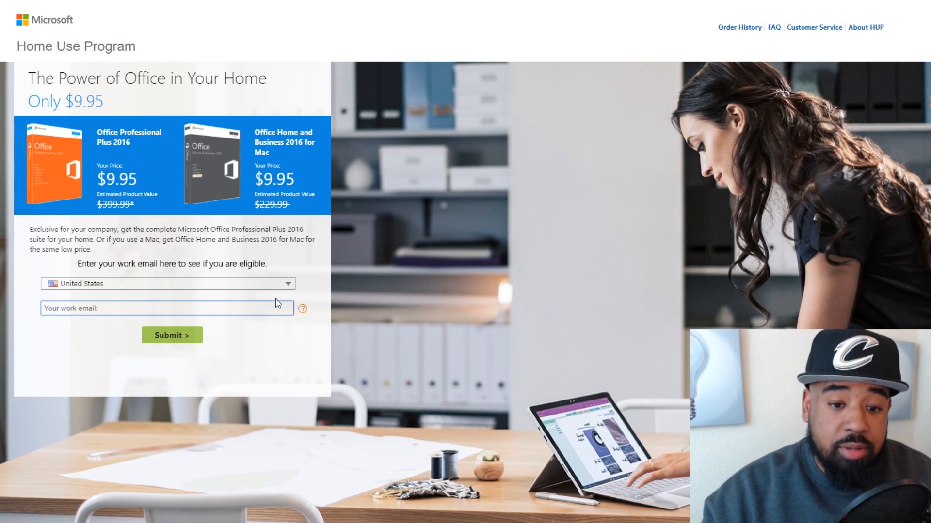
Enter the work email (john…oe.com) and submit the Home Use Program eligibility form
{"action": "type", "text": "johndoe@d"}
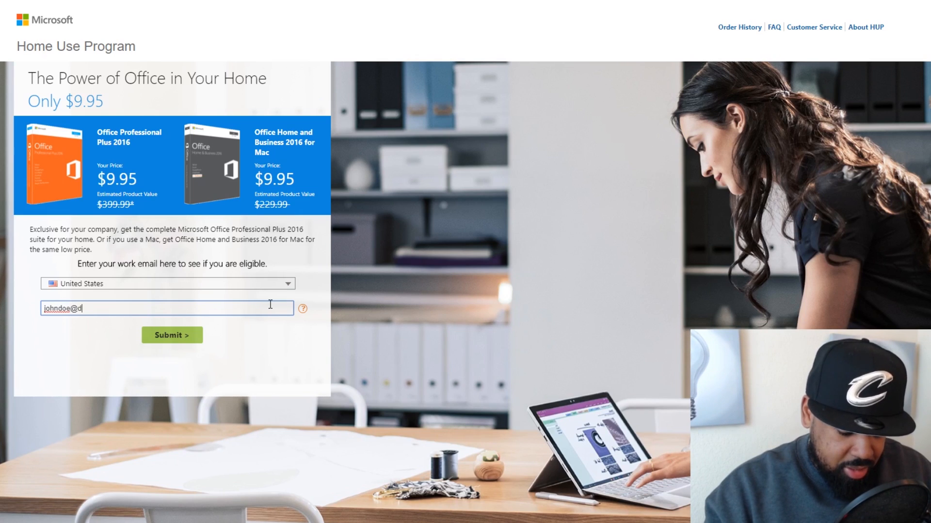
{"action": "type", "text": "oe.com"}
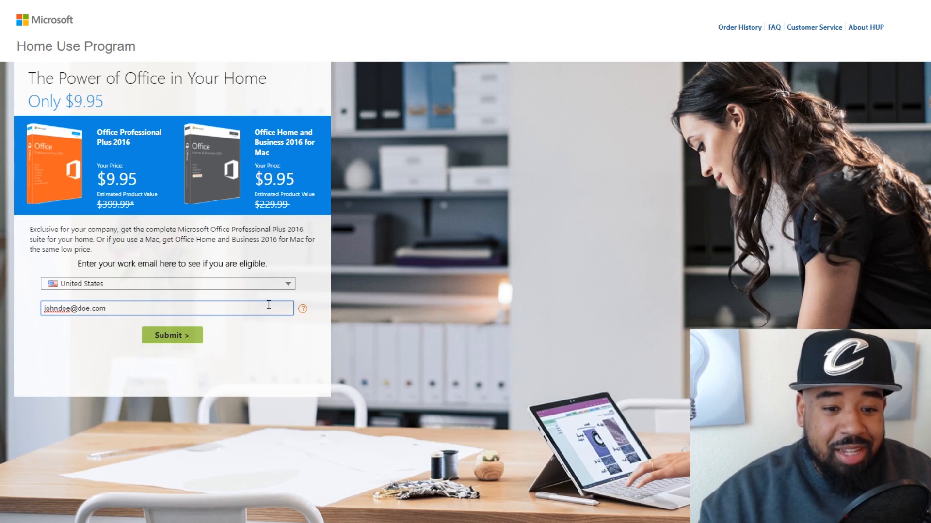
{"action": "left_click", "coordinate": [172, 335]}
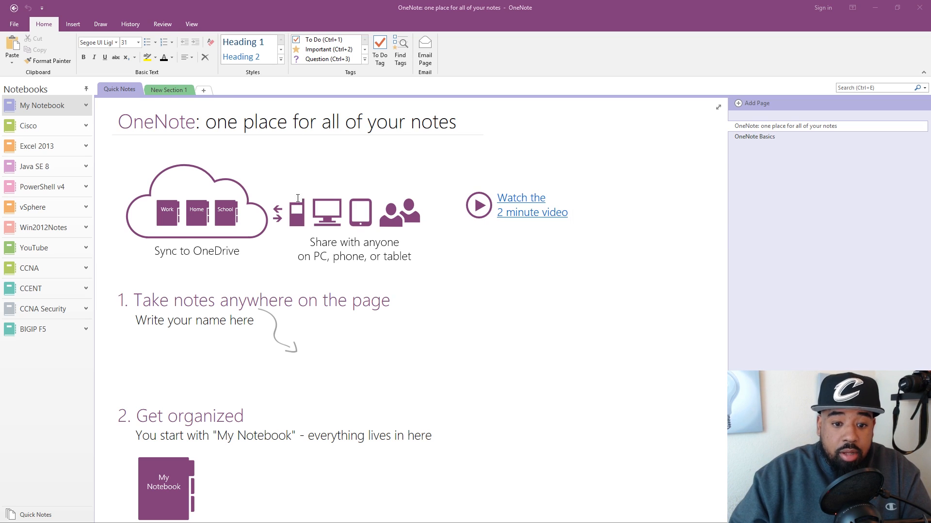
Read through the OneNote welcome page, then open and scroll the OneNote Basics page
{"action": "scroll", "scroll_direction": "down", "scroll_amount": 3}
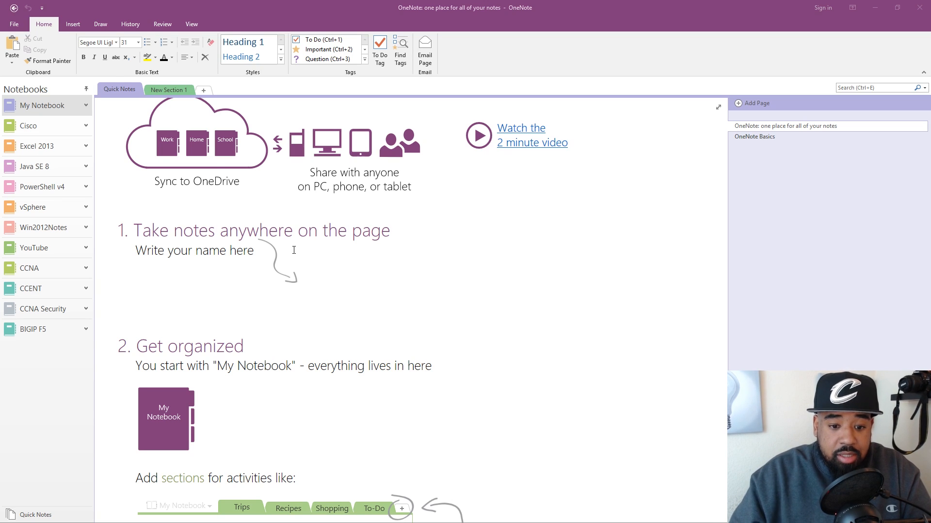
{"action": "scroll", "scroll_direction": "down", "scroll_amount": 3}
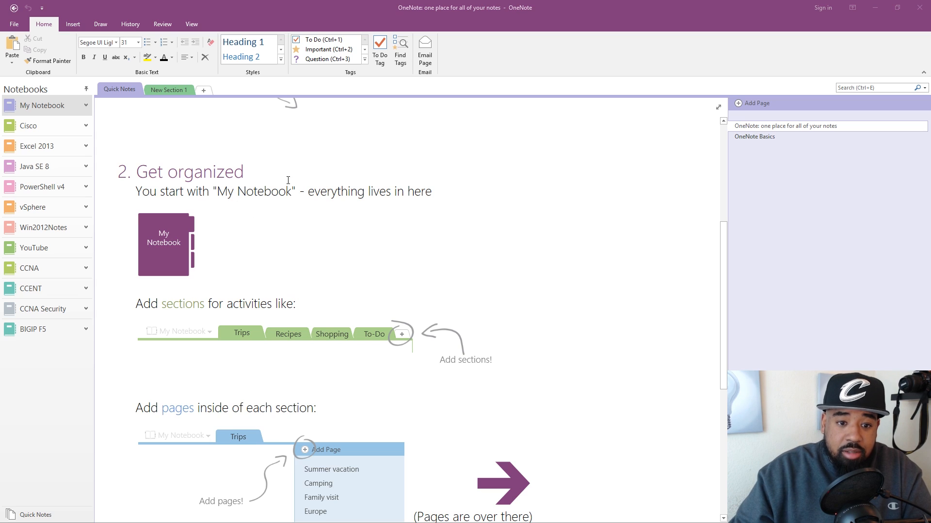
{"action": "scroll", "scroll_direction": "down", "scroll_amount": 3}
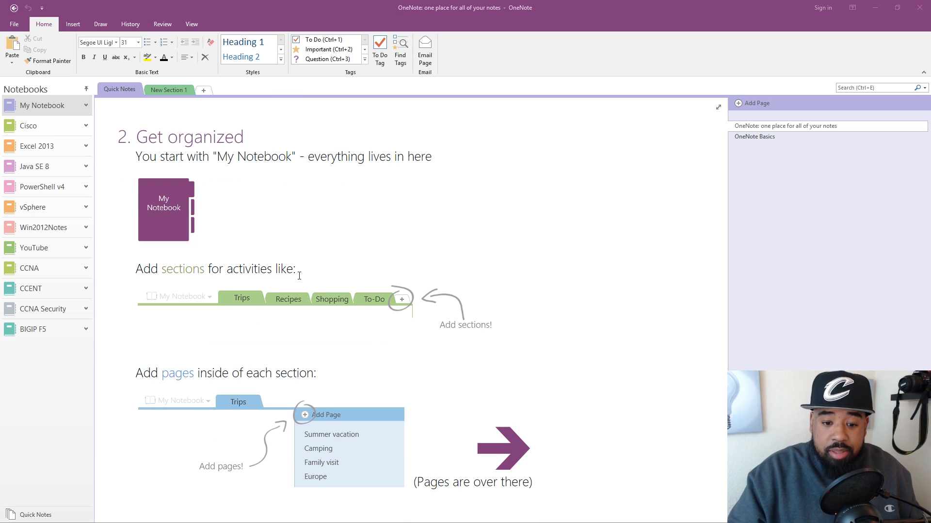
{"action": "scroll", "scroll_direction": "down", "scroll_amount": 3}
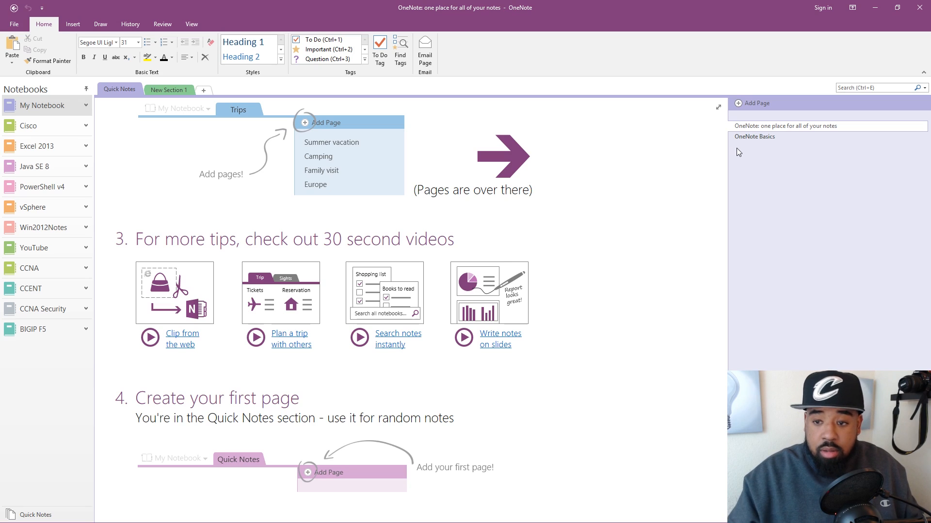
{"action": "left_click", "coordinate": [755, 137]}
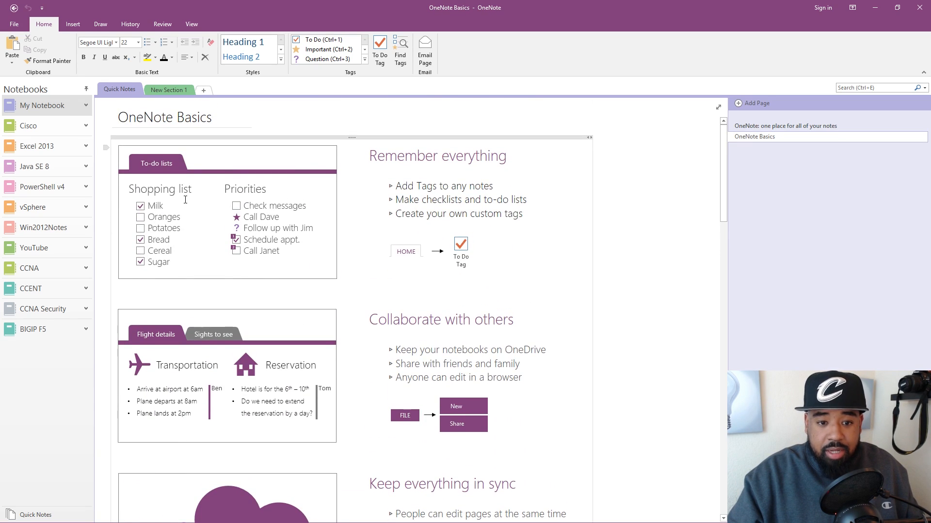
{"action": "scroll", "scroll_direction": "down", "scroll_amount": 3}
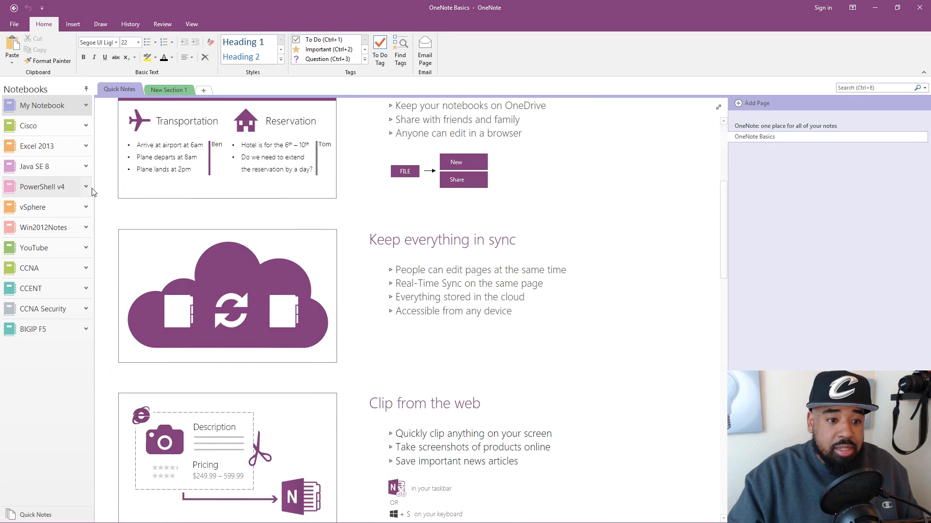
{"action": "mouse_move", "coordinate": [90, 195]}
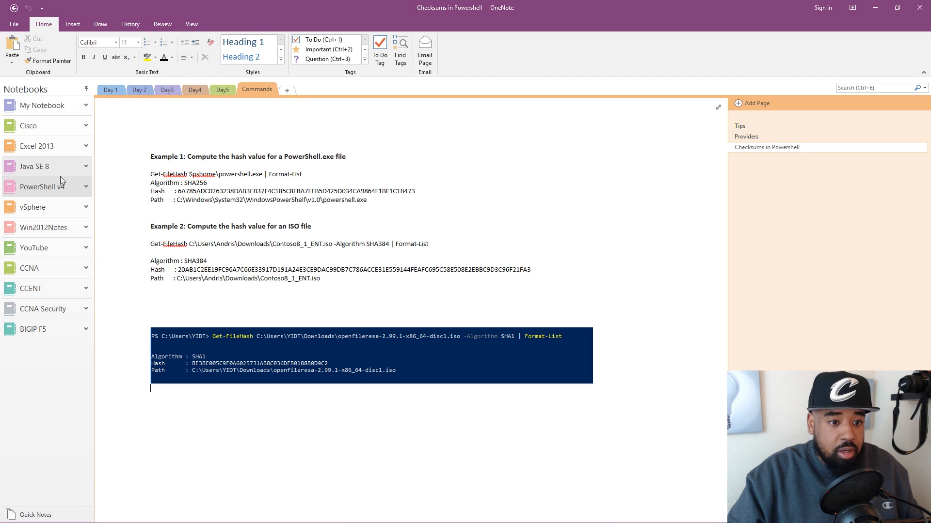
Open the vSphere notebook and its Day1 'Files for this day' page
{"action": "left_click", "coordinate": [33, 207]}
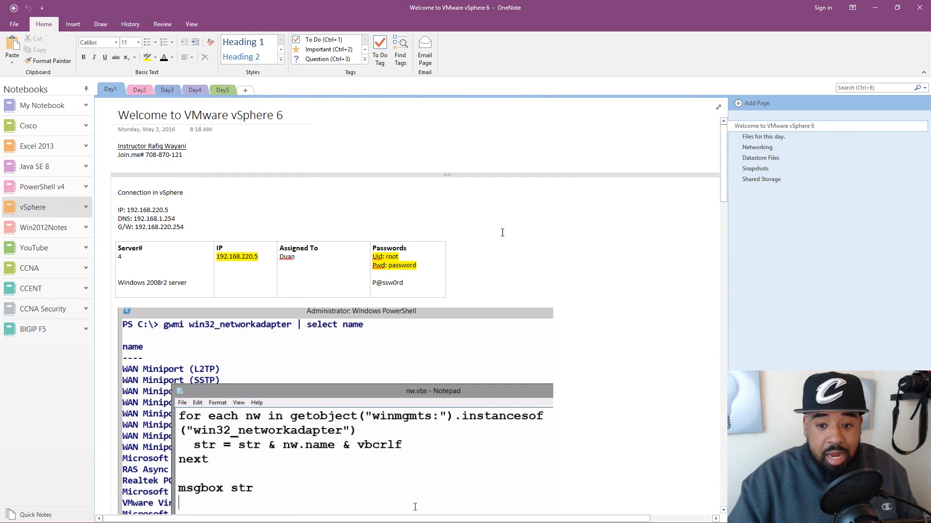
{"action": "type", "text": "e"}
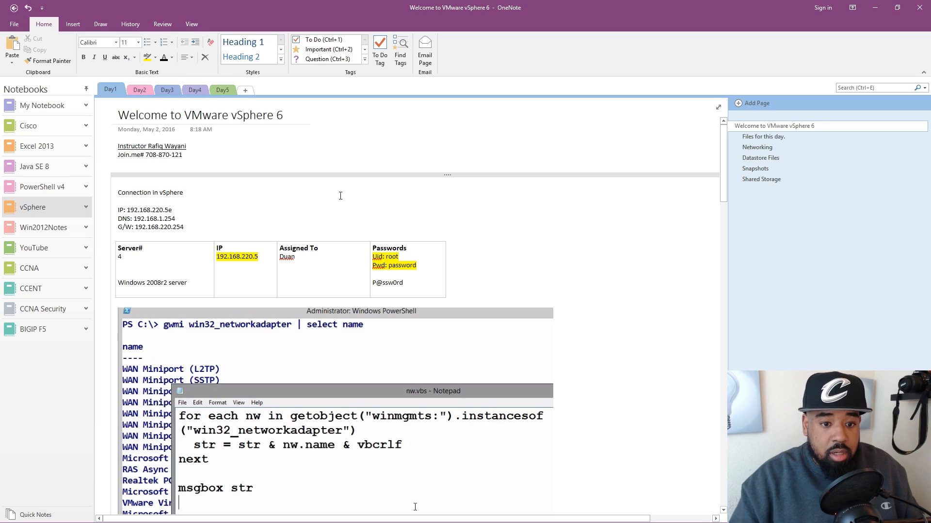
{"action": "scroll", "scroll_direction": "down", "scroll_amount": 3}
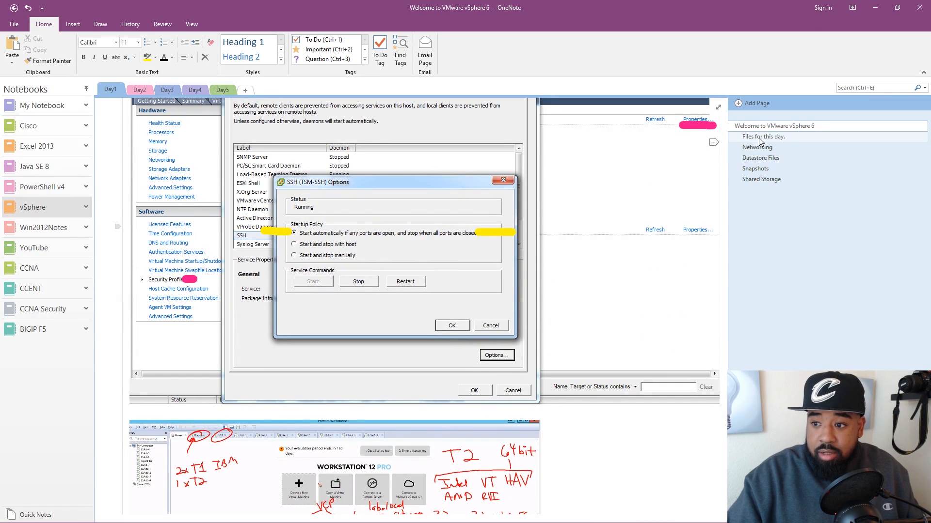
{"action": "left_click", "coordinate": [763, 136]}
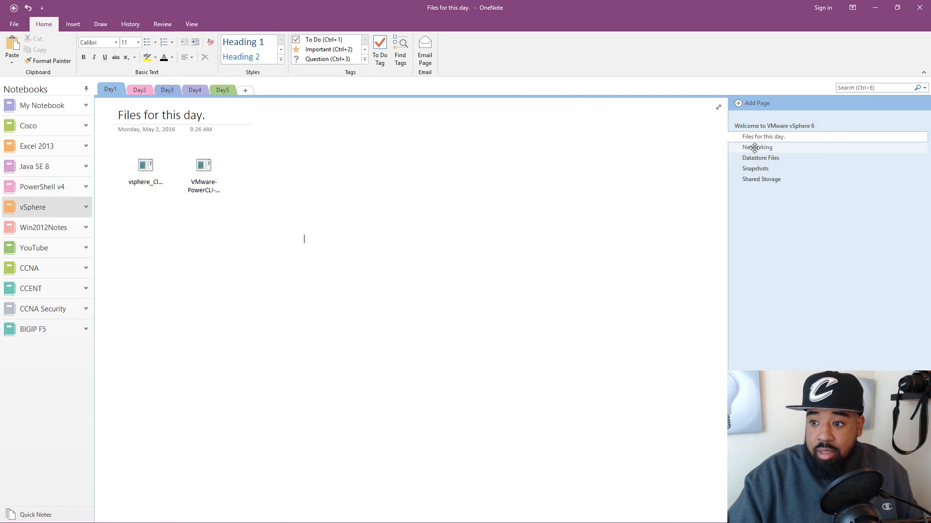
Check the vsphere file attachment, then settle on the Networking page
{"action": "left_click", "coordinate": [758, 147]}
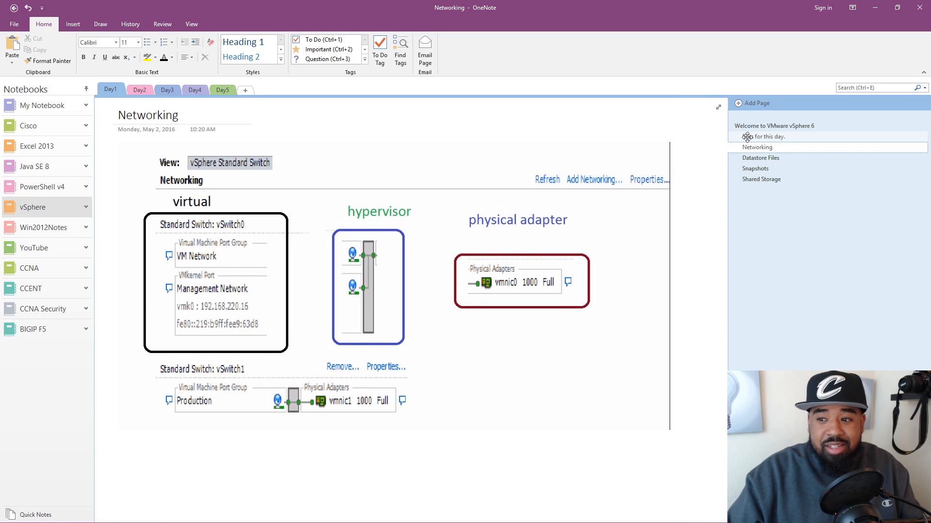
{"action": "left_click", "coordinate": [763, 137]}
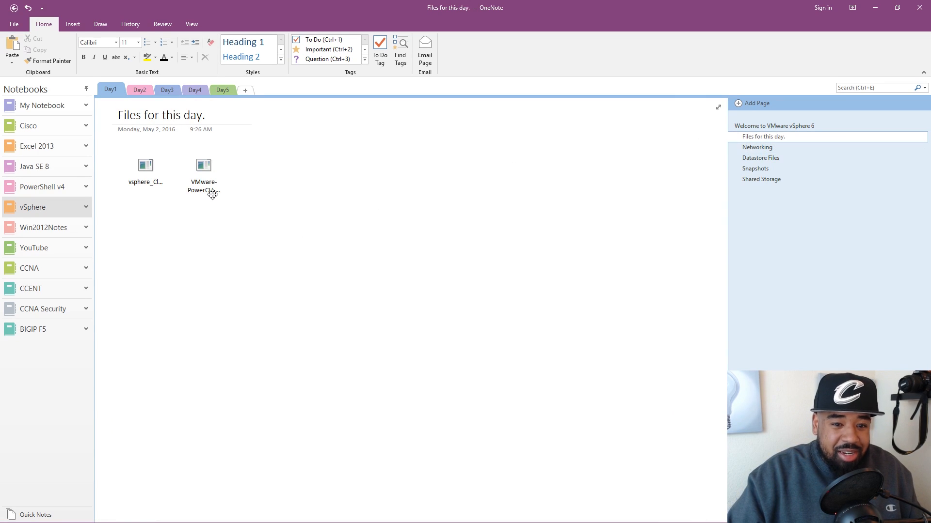
{"action": "left_click", "coordinate": [145, 164]}
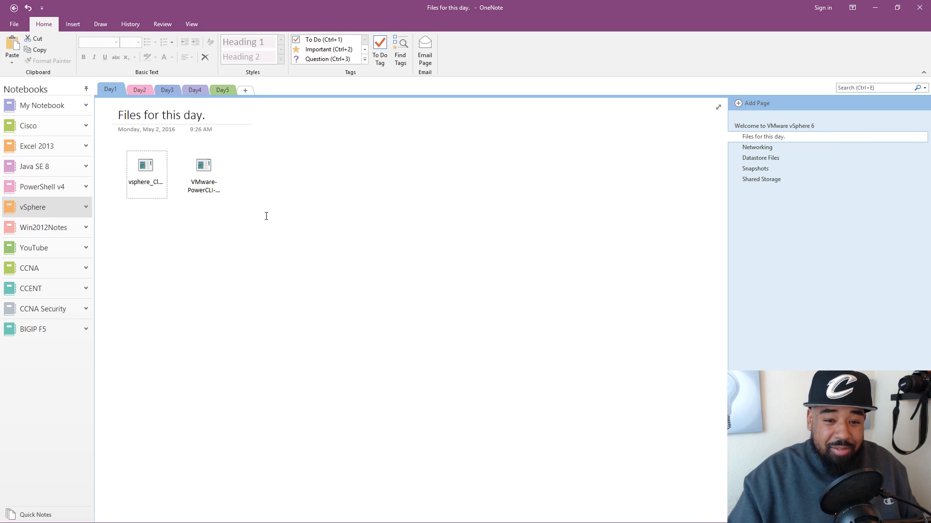
{"action": "mouse_move", "coordinate": [234, 208]}
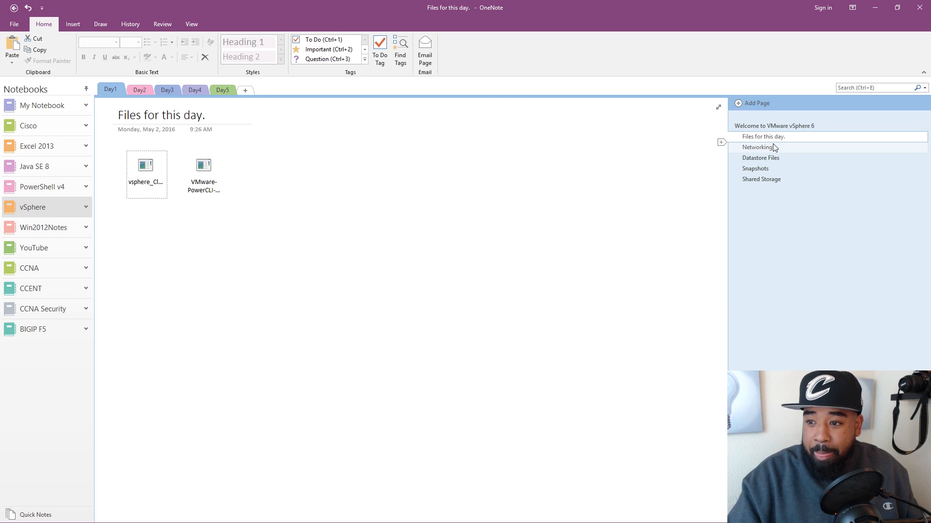
{"action": "left_click", "coordinate": [756, 146]}
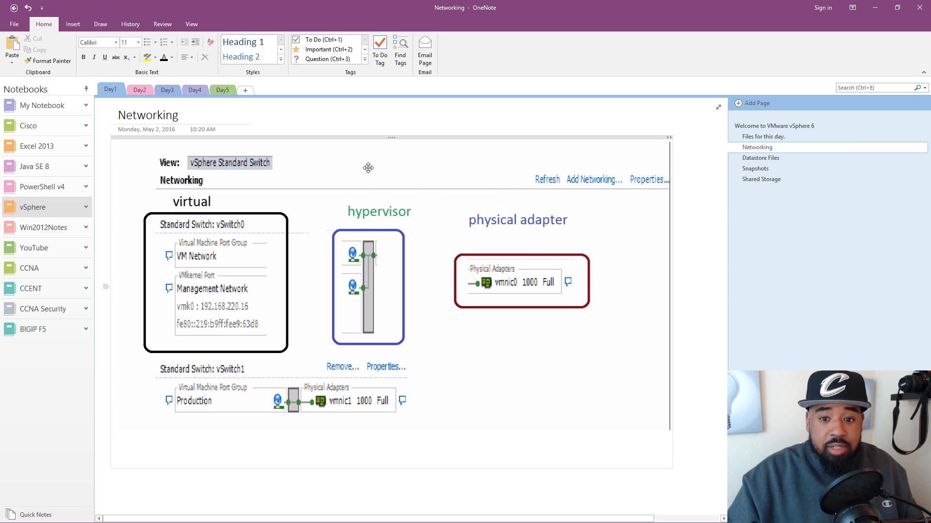
Type 'These standard switch notes' above the diagram and select the whole line for highlighting
{"action": "type", "text": "dh"}
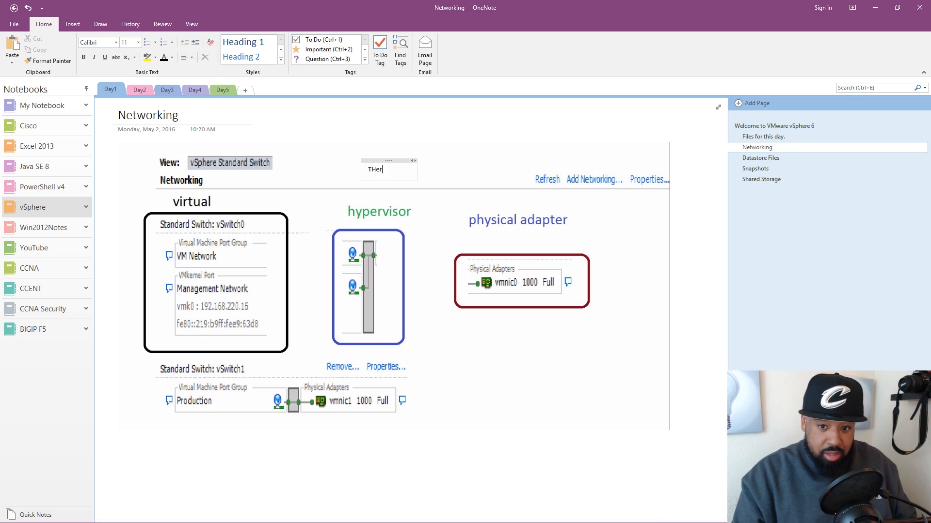
{"action": "type", "text": "These"}
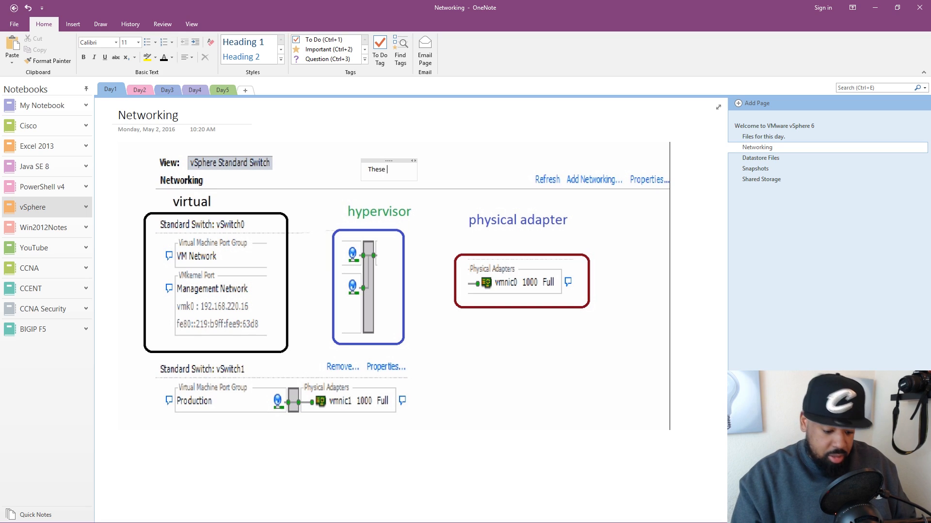
{"action": "type", "text": "standard switch notes"}
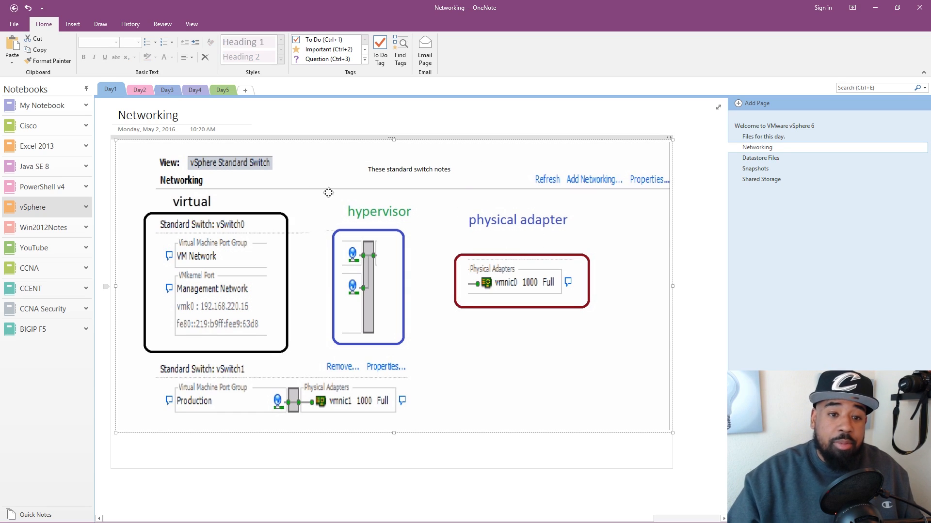
{"action": "left_click", "coordinate": [408, 170]}
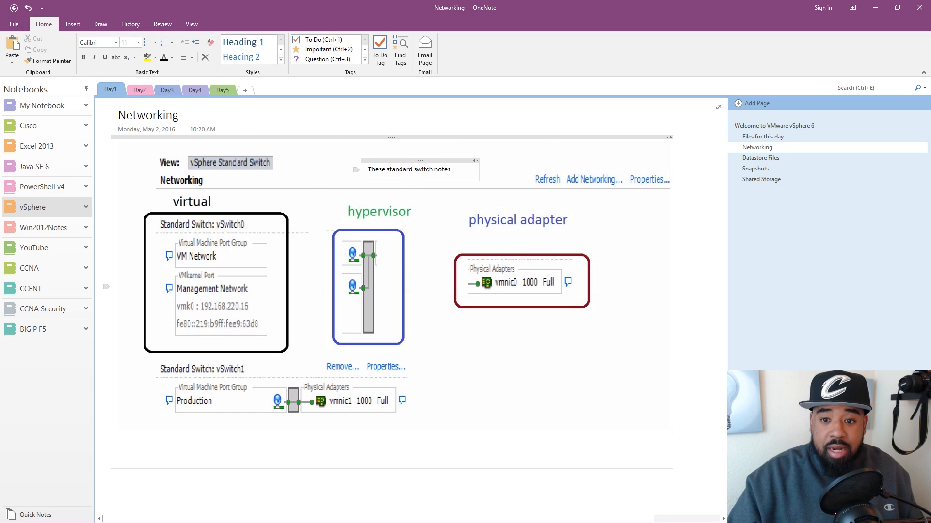
{"action": "triple_click", "coordinate": [408, 169]}
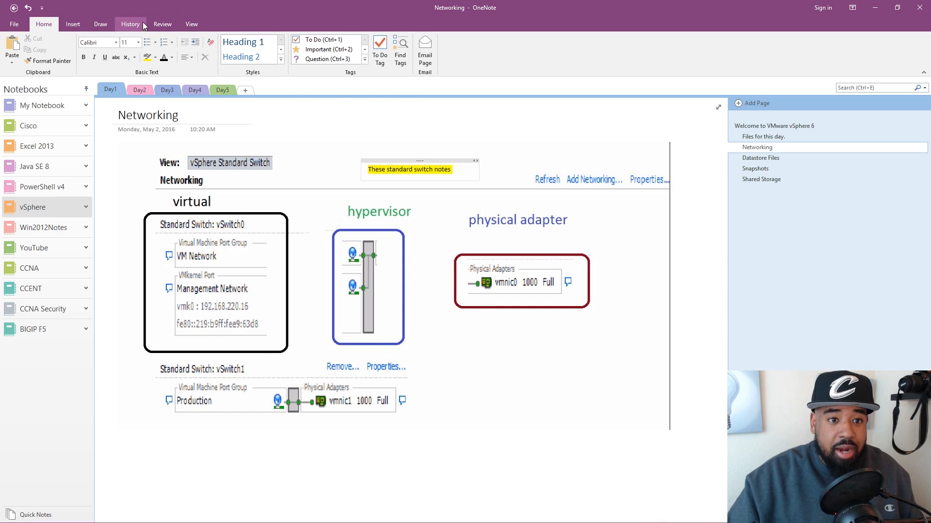
Use the Draw tab's arrow shape to connect the note to the 'virtual' label
{"action": "left_click", "coordinate": [73, 23]}
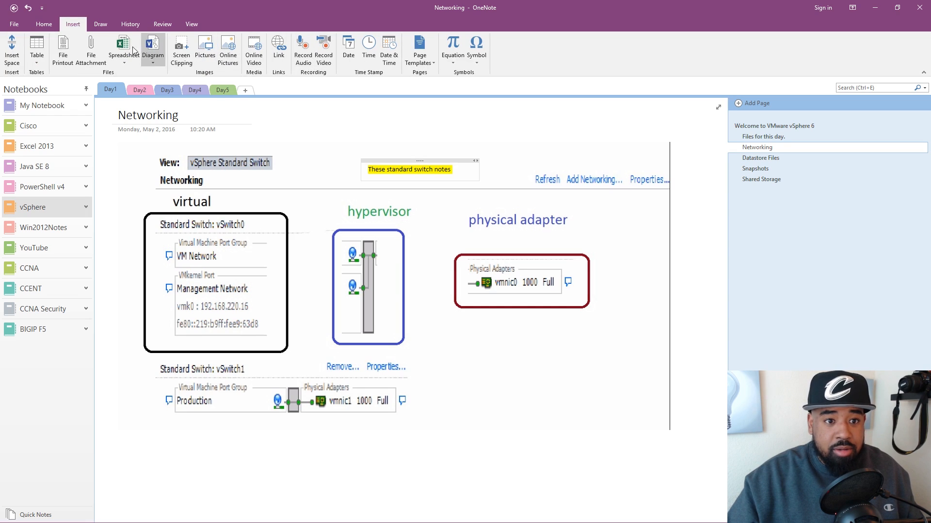
{"action": "left_click", "coordinate": [100, 24]}
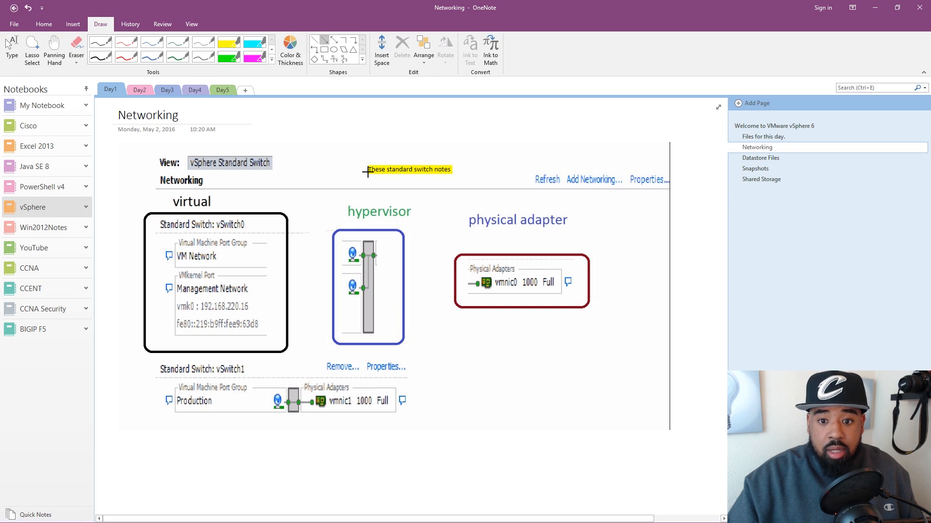
{"action": "left_click_drag", "start_coordinate": [368, 172], "coordinate": [236, 206]}
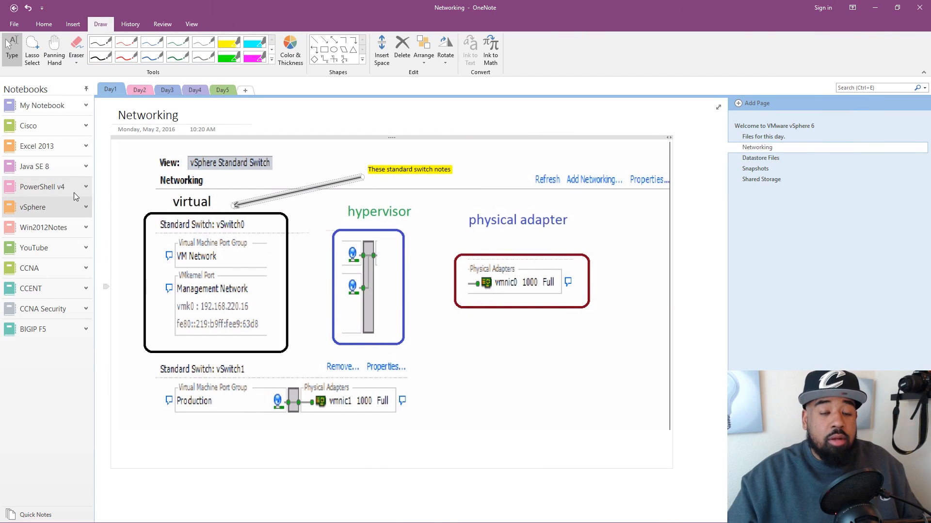
{"action": "mouse_move", "coordinate": [32, 207]}
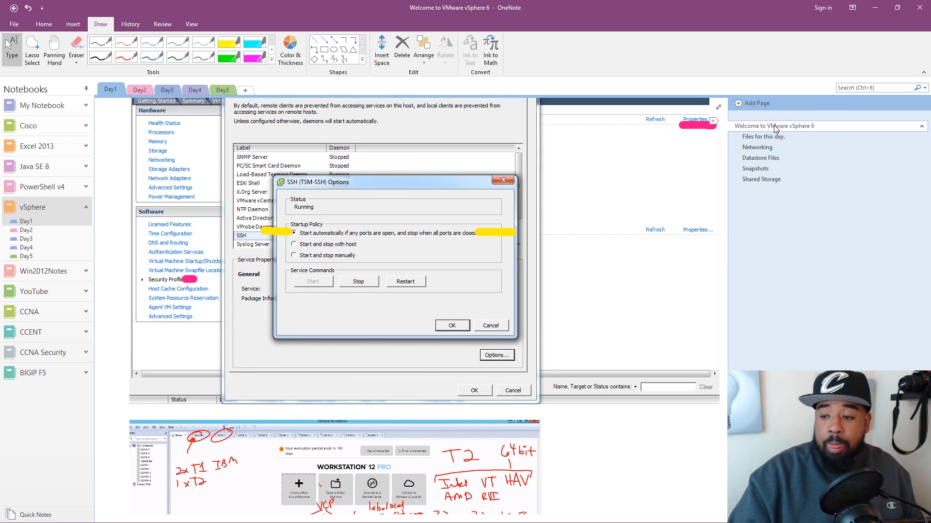
Make Datastore Files a subpage from its page menu, then browse the Day1 pages
{"action": "left_click", "coordinate": [764, 135]}
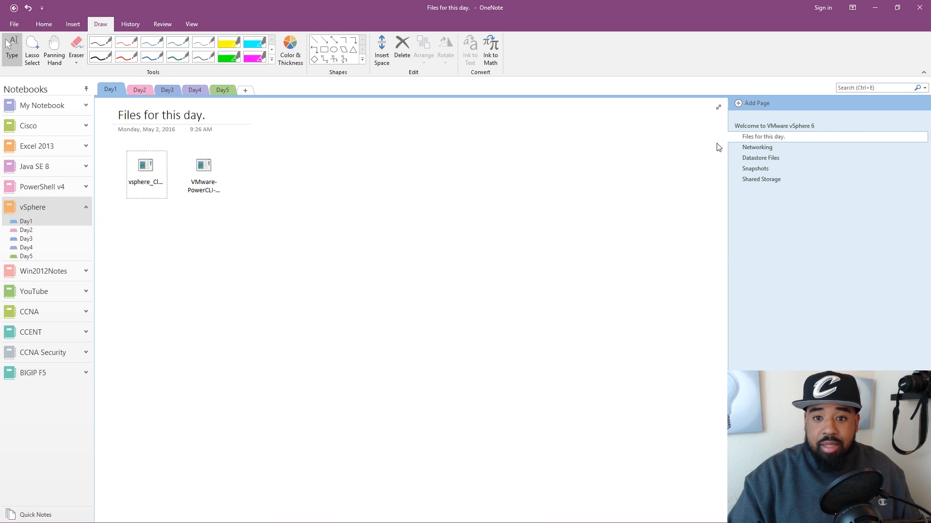
{"action": "mouse_move", "coordinate": [757, 147]}
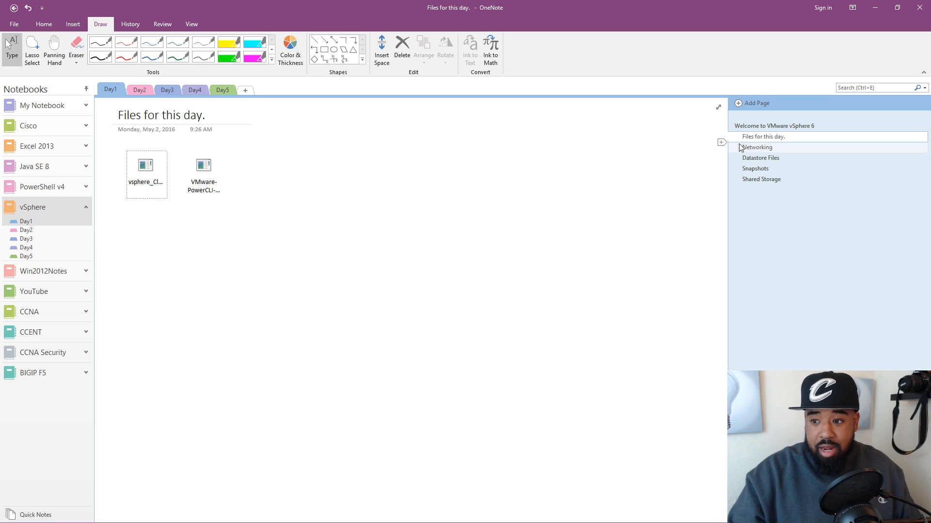
{"action": "right_click", "coordinate": [757, 147]}
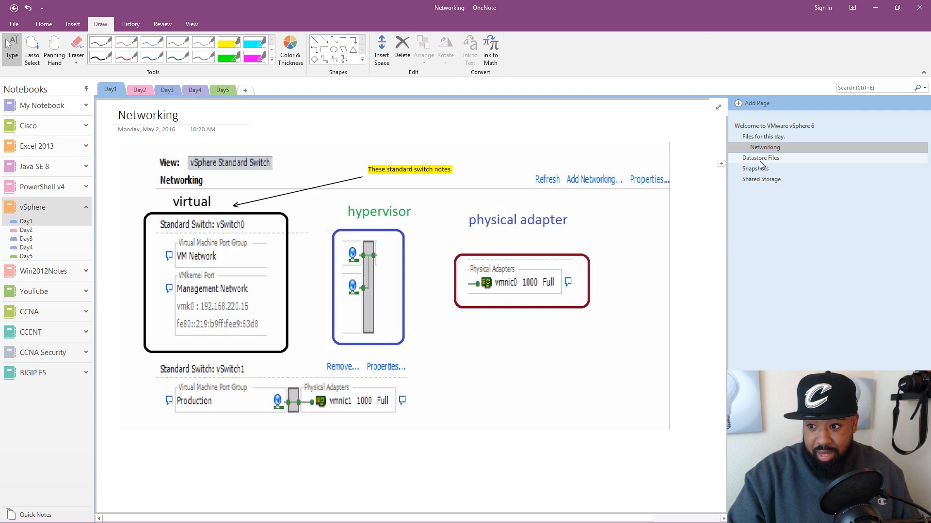
{"action": "right_click", "coordinate": [760, 158]}
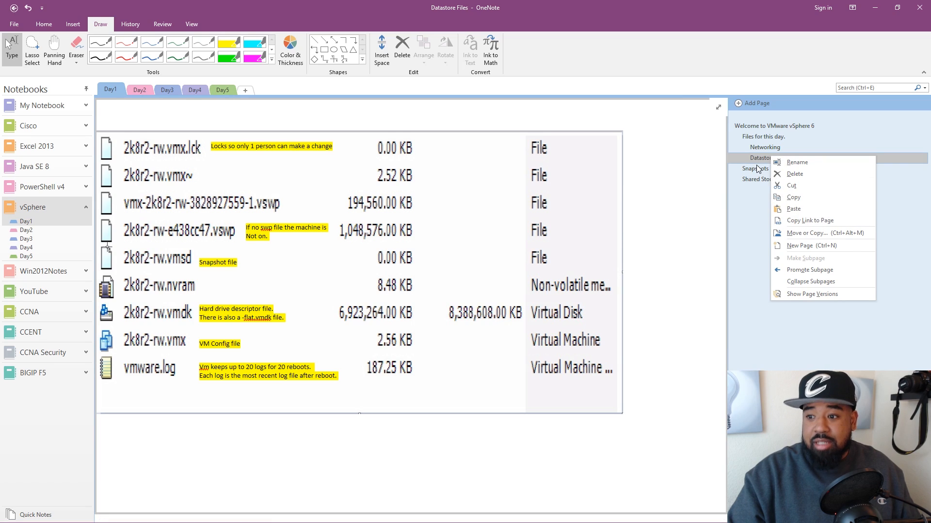
{"action": "left_click", "coordinate": [764, 147]}
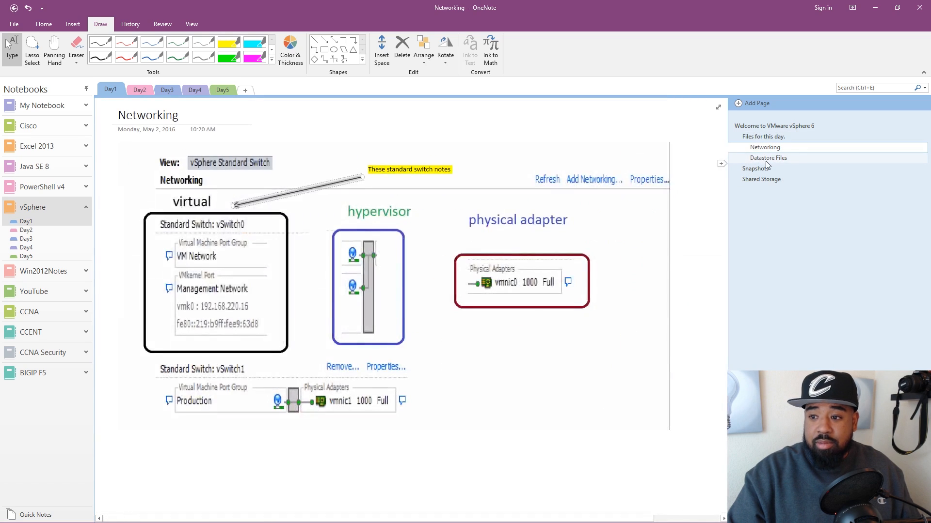
{"action": "left_click", "coordinate": [774, 125]}
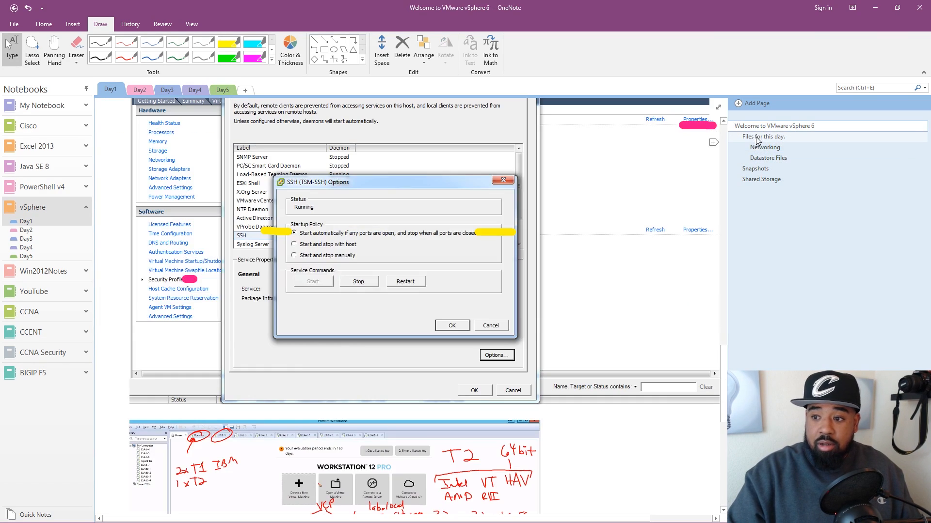
{"action": "left_click", "coordinate": [766, 147]}
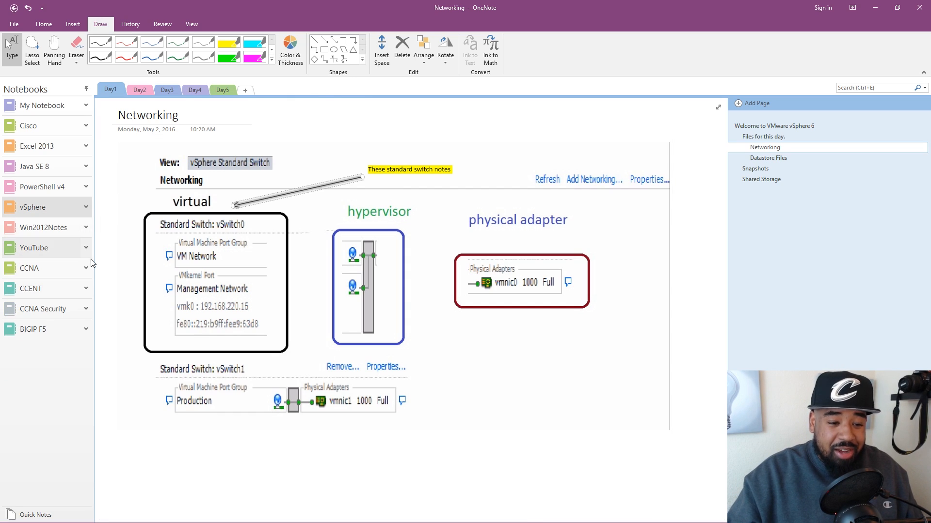
{"action": "left_click", "coordinate": [86, 289]}
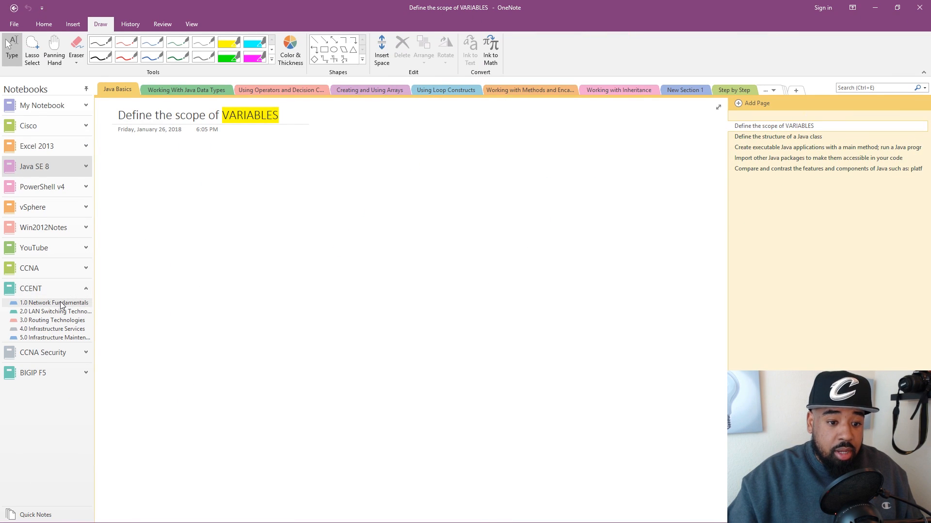
Open the 1.0 Network Fundamentals section and click into its OSI/TCP-IP page
{"action": "left_click", "coordinate": [57, 303]}
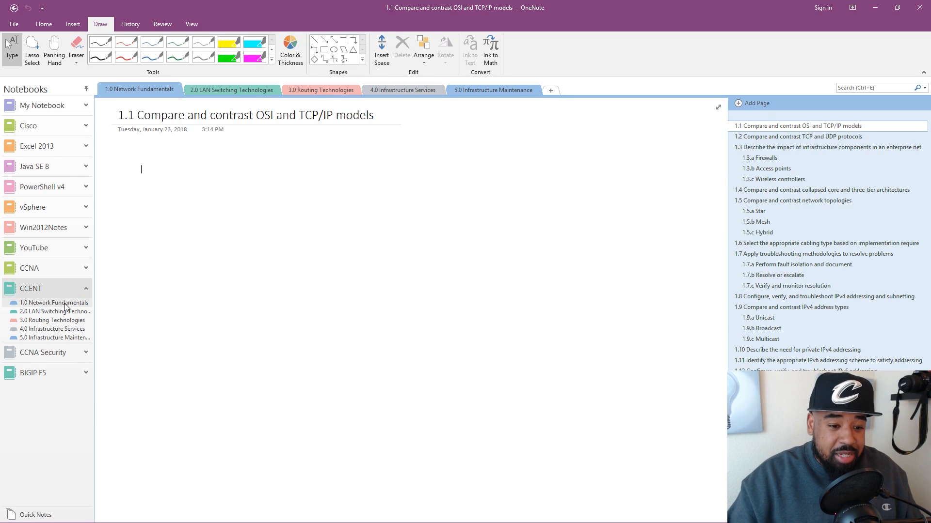
{"action": "mouse_move", "coordinate": [54, 303]}
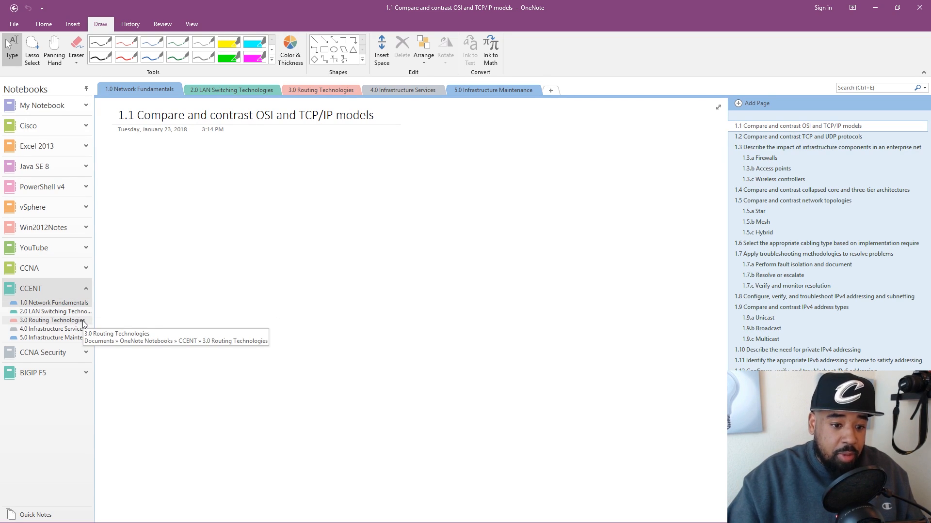
{"action": "mouse_move", "coordinate": [80, 339]}
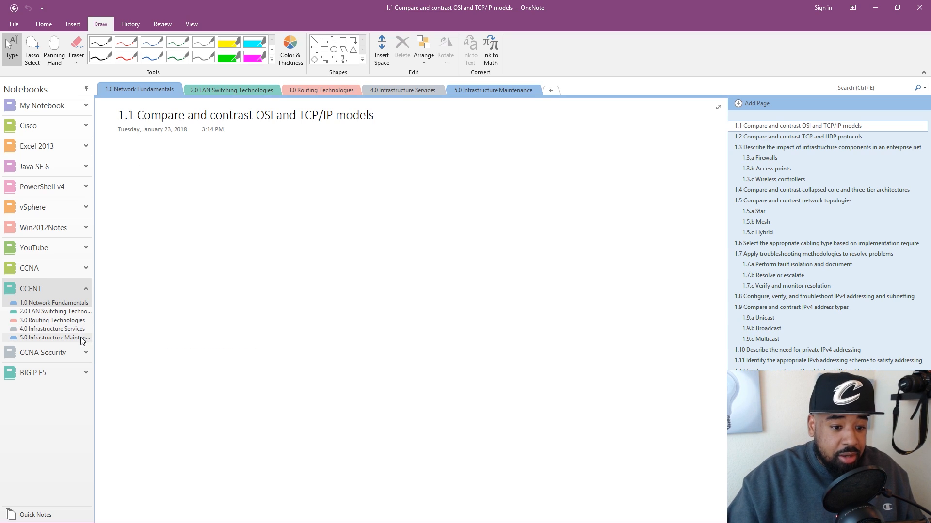
{"action": "mouse_move", "coordinate": [57, 338]}
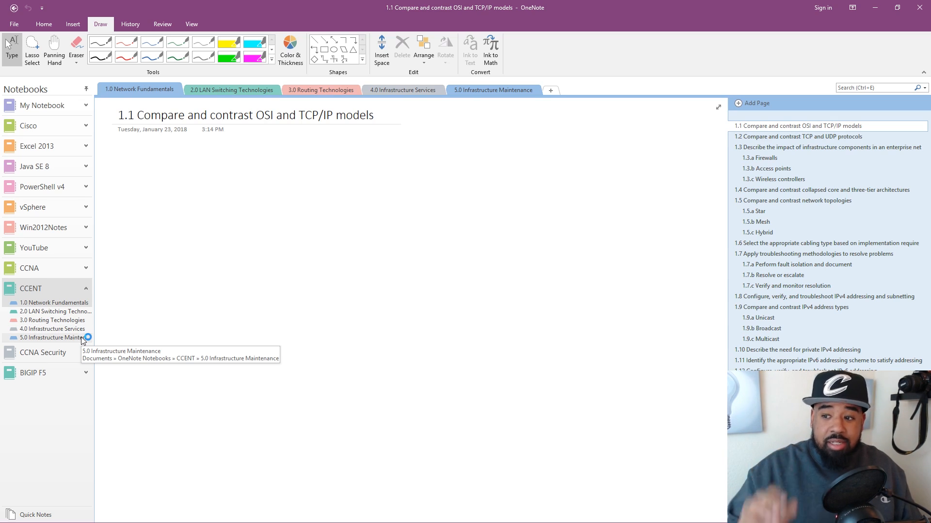
{"action": "left_click", "coordinate": [140, 169]}
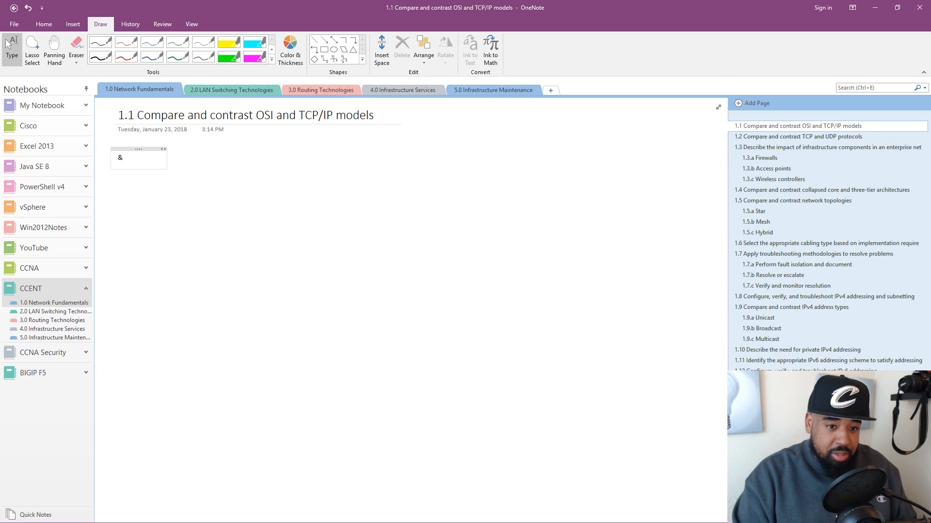
Type 7 on the page, then switch to the 1.14.g Anycast topic page
{"action": "type", "text": "7"}
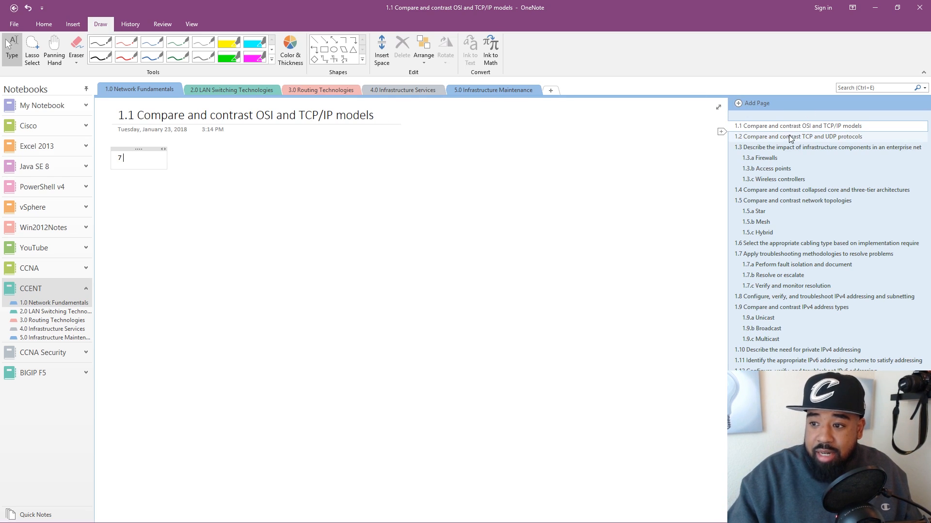
{"action": "left_click", "coordinate": [797, 137]}
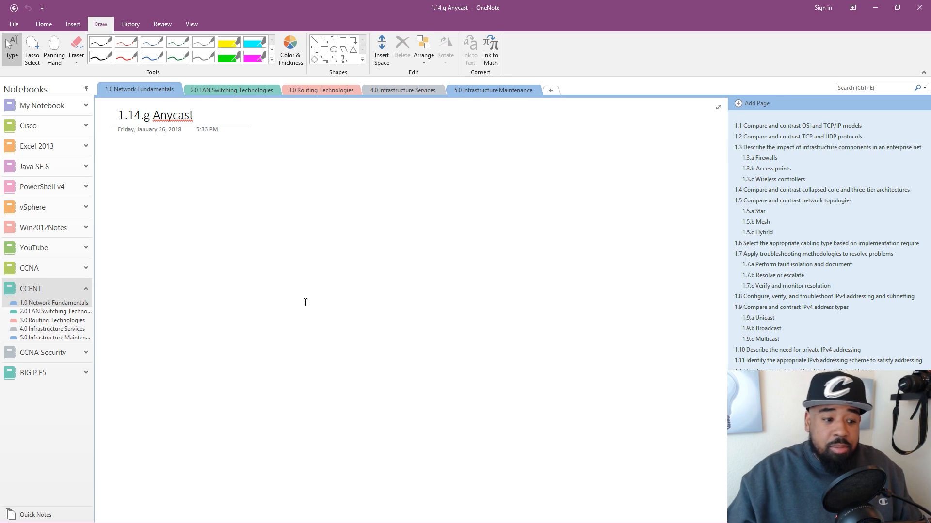
Open the Security Lab topology in Packet Tracer and move around to inspect it
{"action": "left_click", "coordinate": [117, 157]}
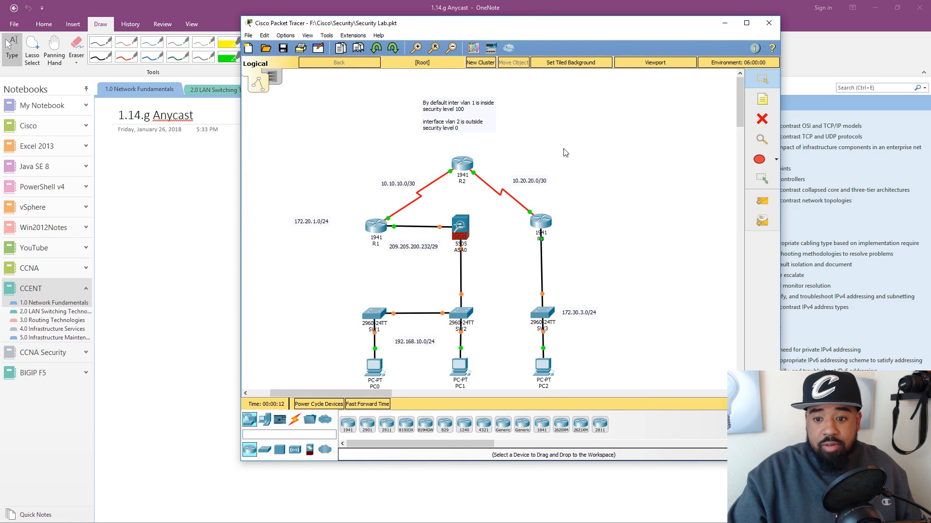
{"action": "scroll", "scroll_direction": "down", "scroll_amount": 3}
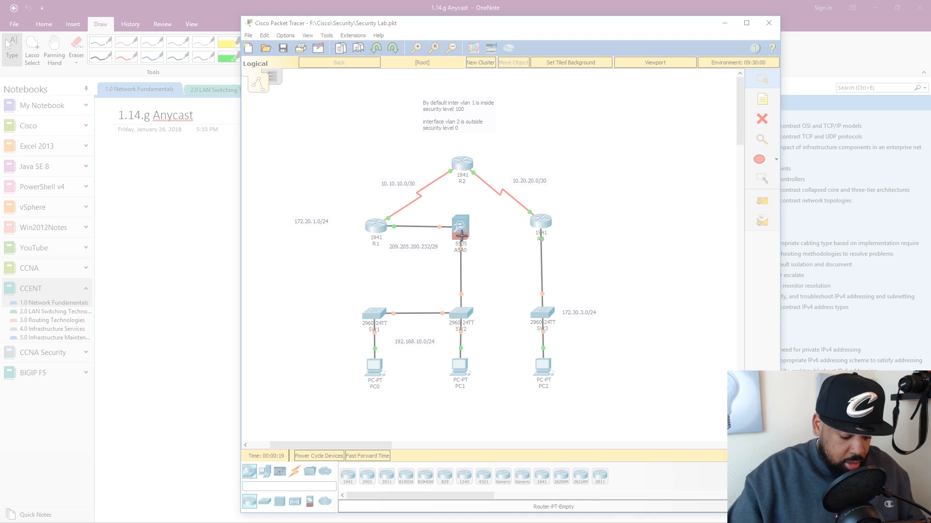
{"action": "mouse_move", "coordinate": [288, 92]}
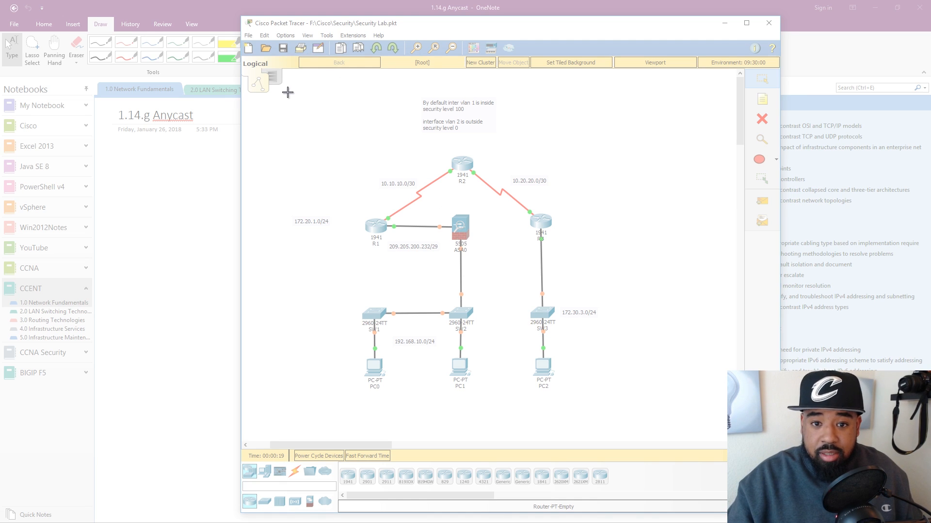
{"action": "left_click_drag", "start_coordinate": [286, 89], "coordinate": [310, 151]}
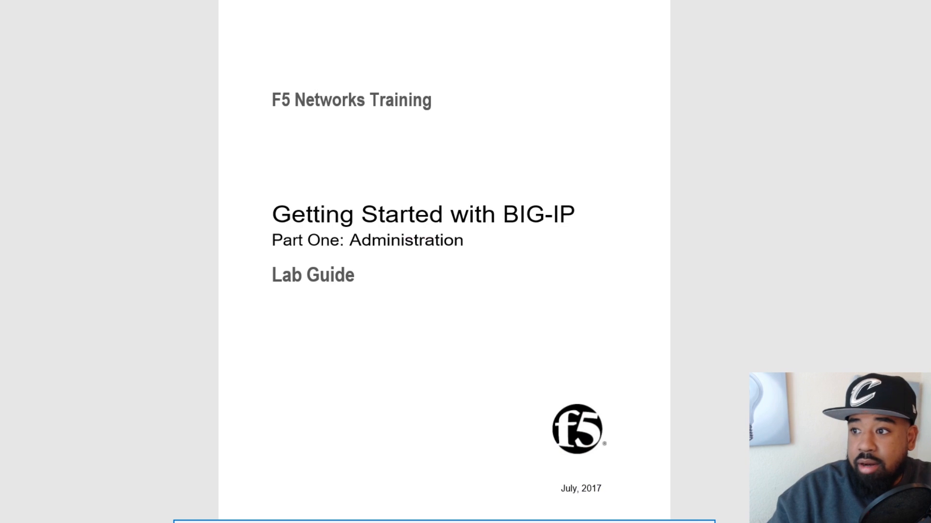
Print the BIG-IP lab guide from Edge using the Send to OneNote 2016 printer
{"action": "left_click", "coordinate": [923, 11]}
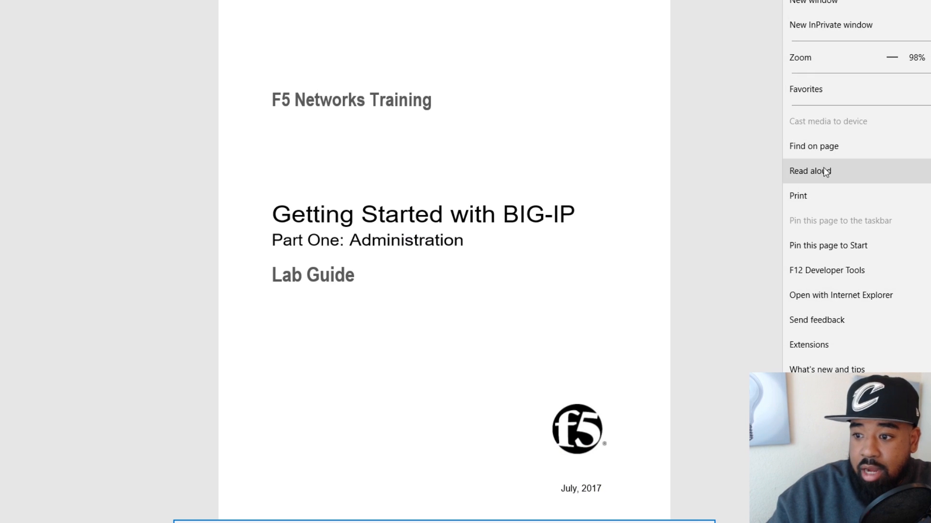
{"action": "left_click", "coordinate": [797, 196]}
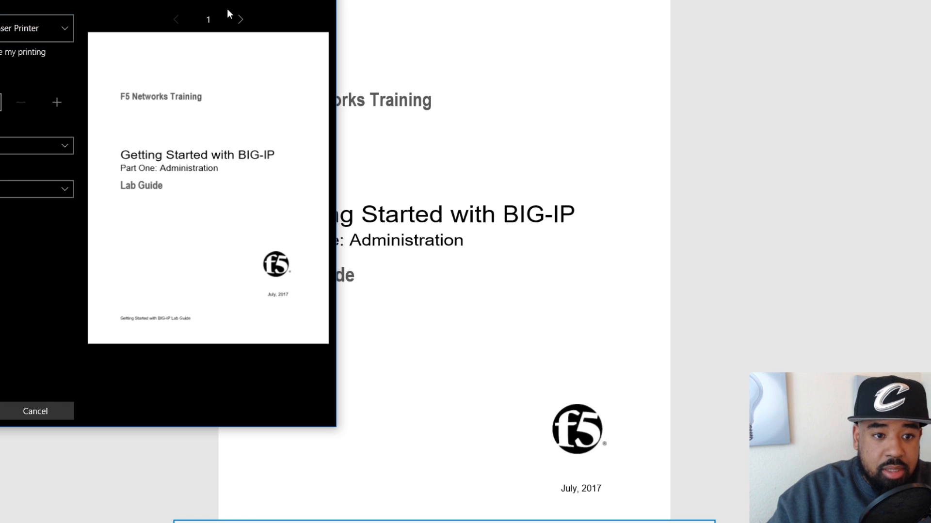
{"action": "left_click", "coordinate": [33, 29]}
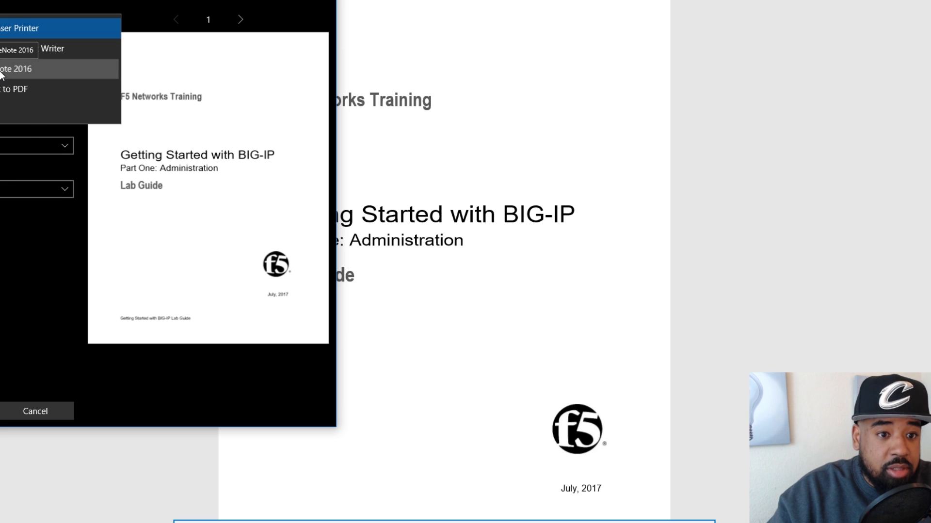
{"action": "left_click", "coordinate": [18, 69]}
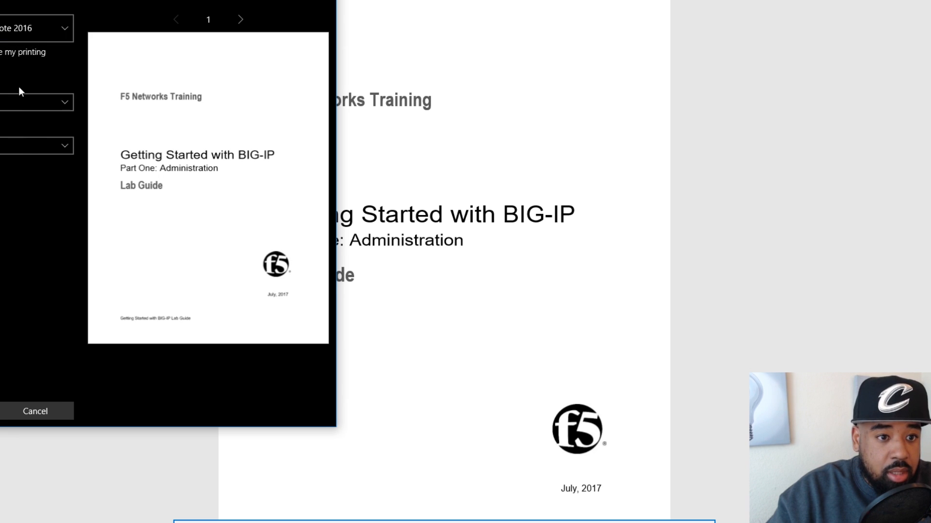
{"action": "left_click", "coordinate": [34, 412]}
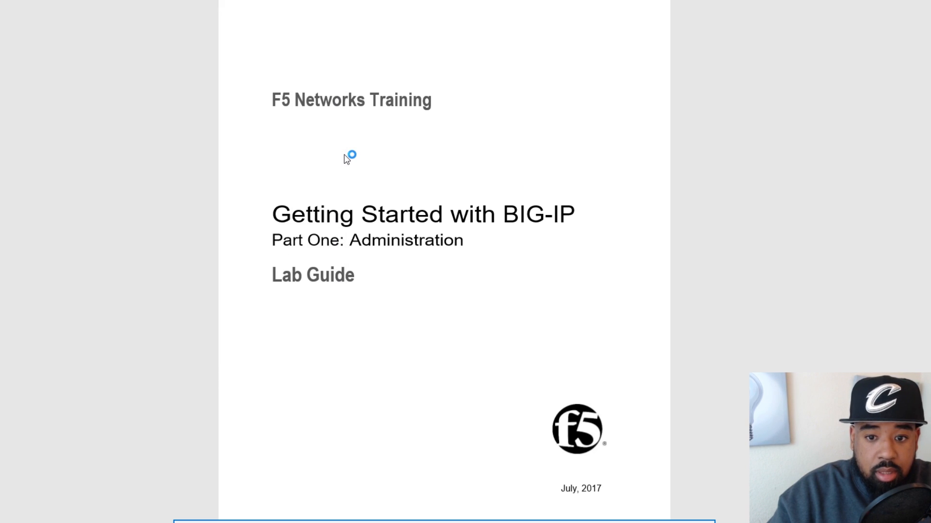
{"action": "mouse_move", "coordinate": [434, 194]}
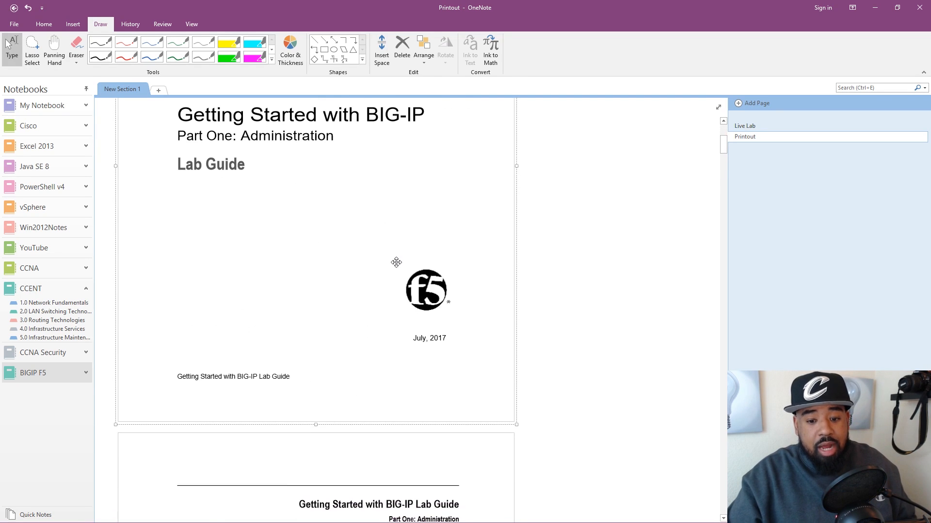
{"action": "scroll", "scroll_direction": "down", "scroll_amount": 3}
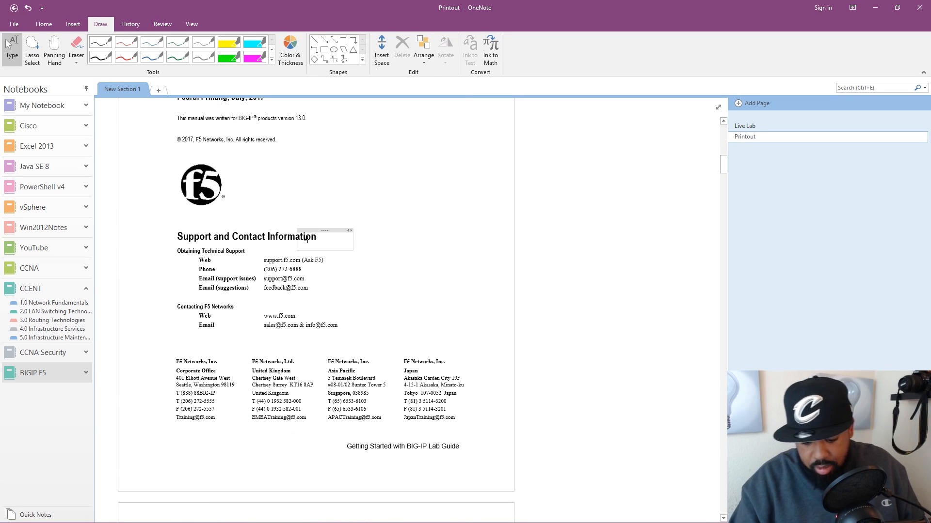
{"action": "scroll", "scroll_direction": "down", "scroll_amount": 3}
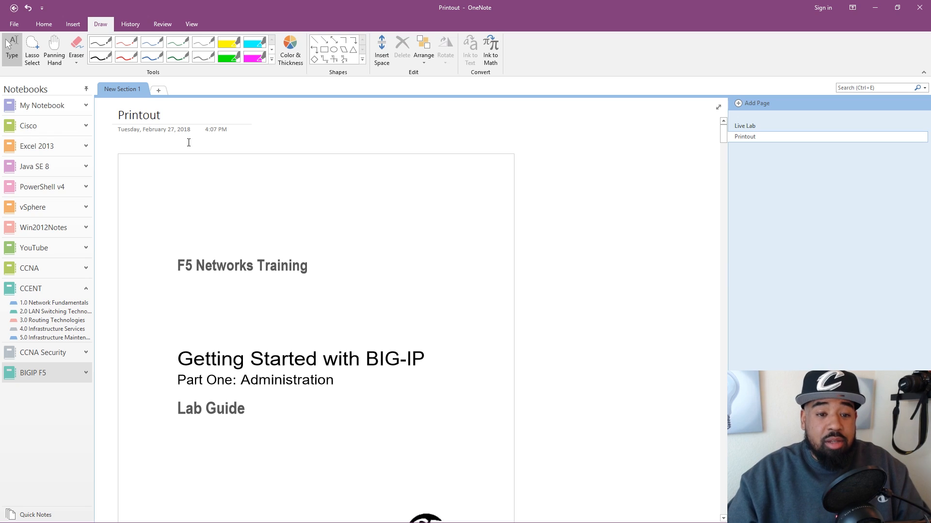
Retitle the 'Printout' page as 'F5 Networks Training' and scroll past the printout's legal notices
{"action": "double_click", "coordinate": [138, 114]}
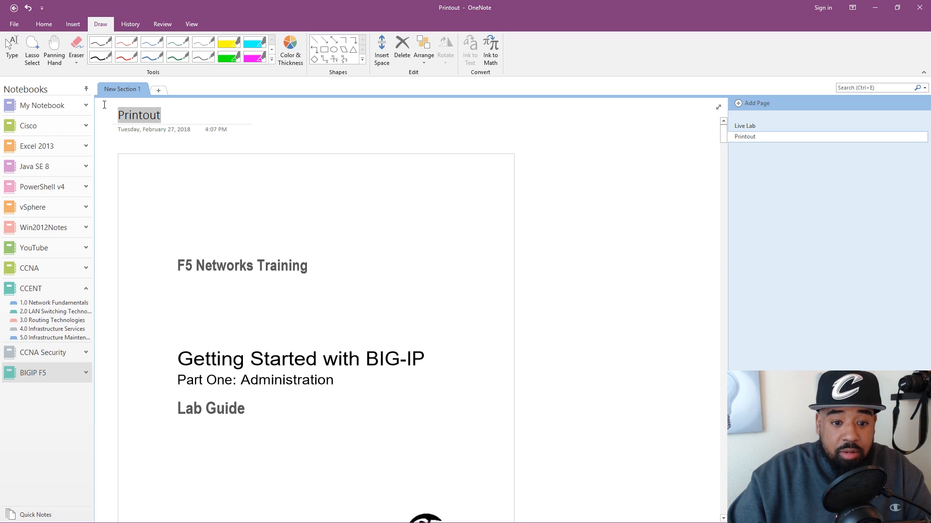
{"action": "type", "text": "F"}
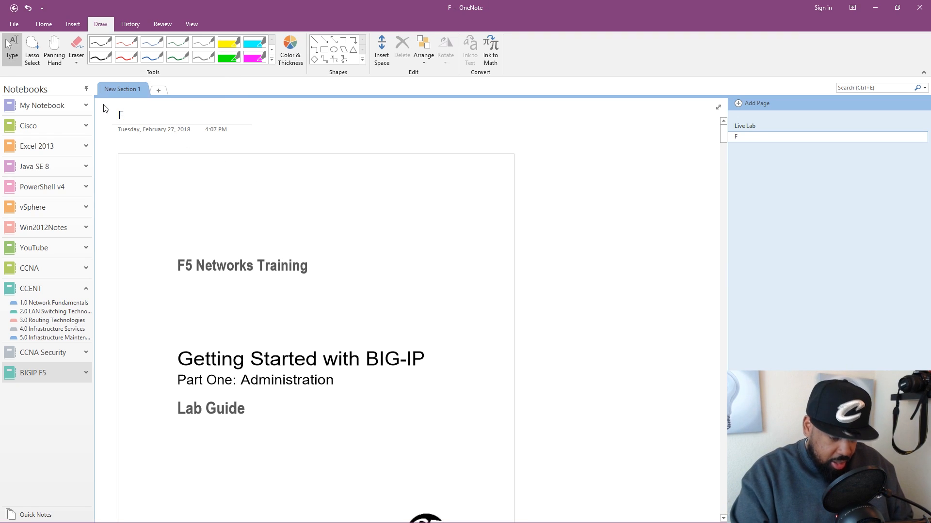
{"action": "type", "text": "5 Networks Training"}
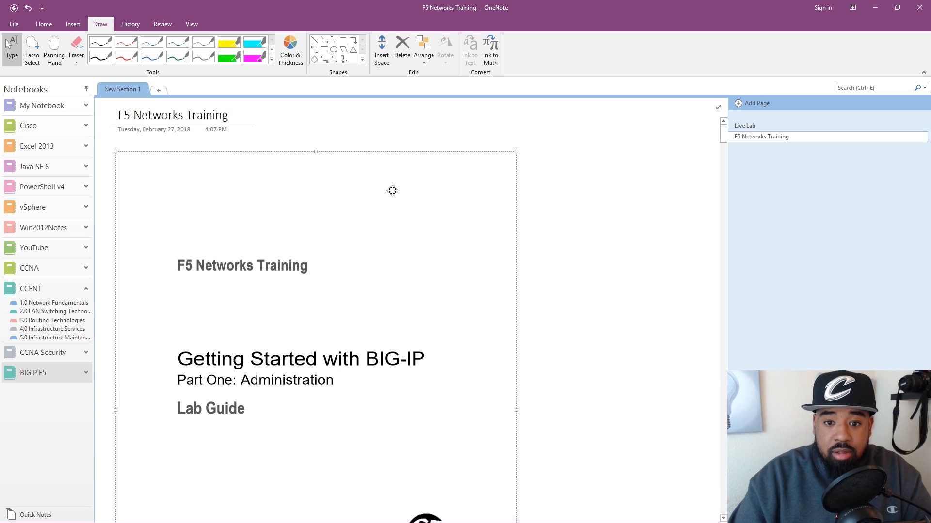
{"action": "scroll", "scroll_direction": "down", "scroll_amount": 3}
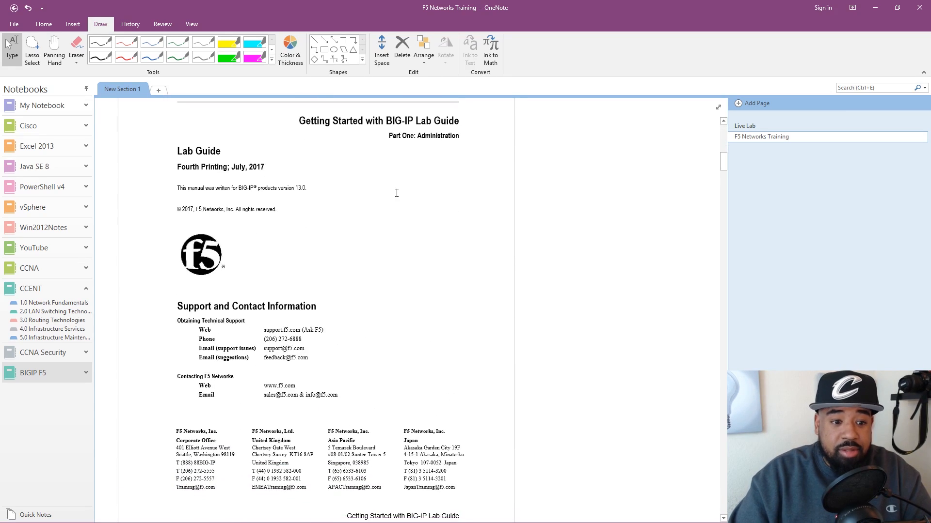
{"action": "scroll", "scroll_direction": "down", "scroll_amount": 3}
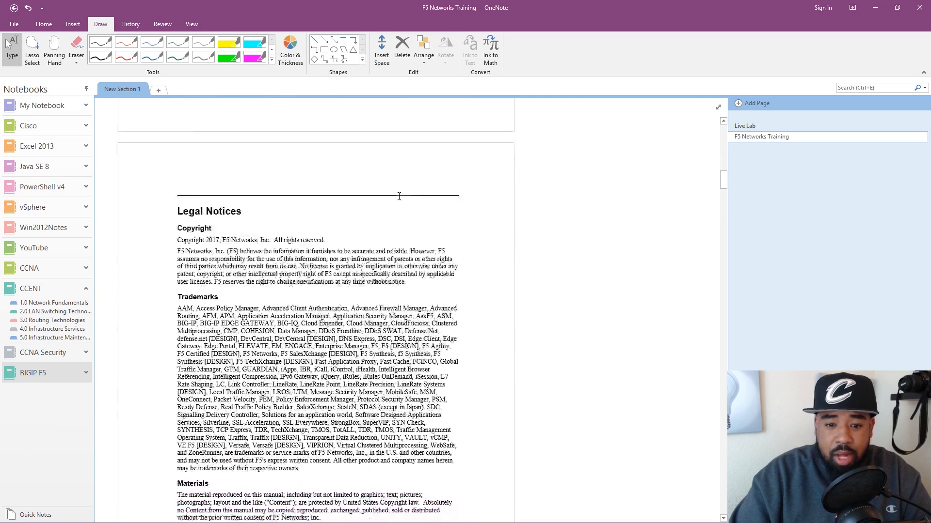
{"action": "scroll", "scroll_direction": "down", "scroll_amount": 3}
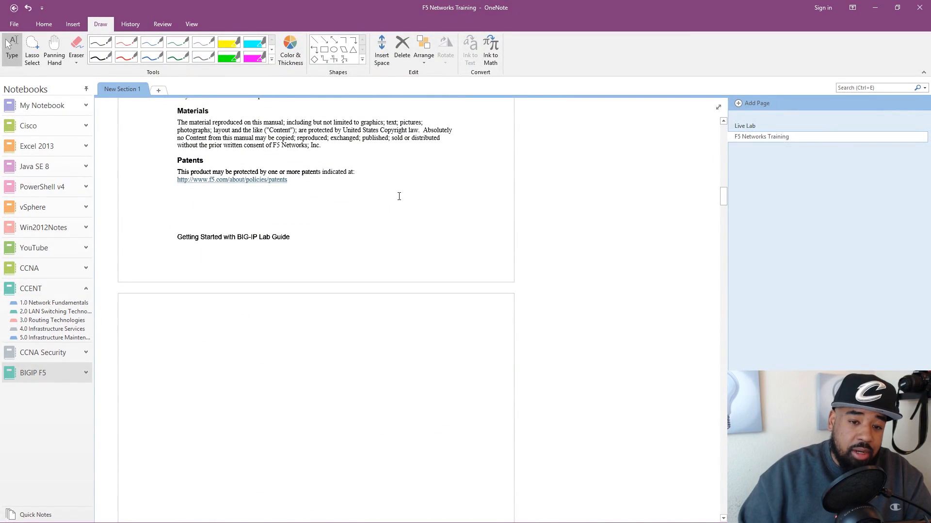